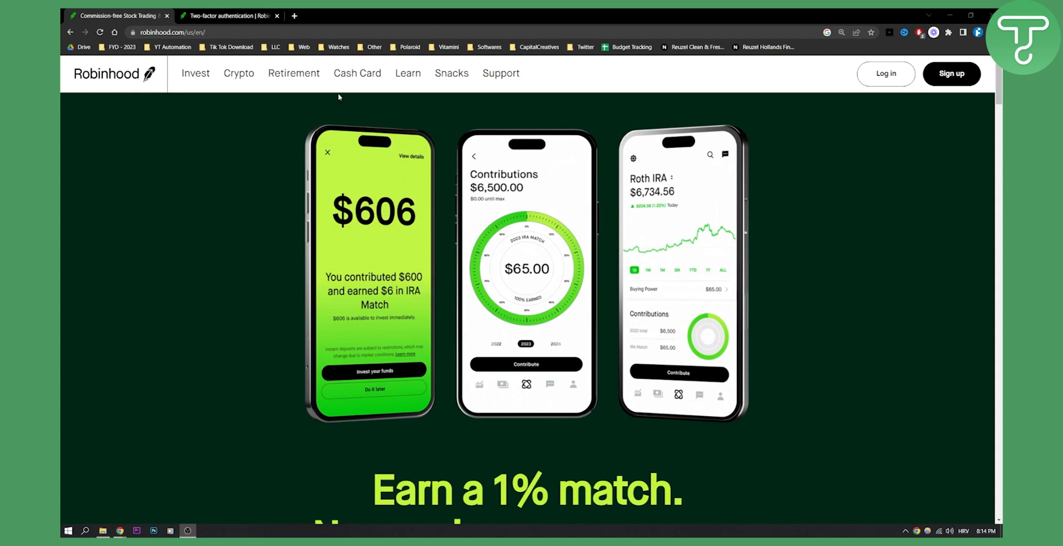
Switch to the 'Two-factor authentication | Robinhood' support article tab
left_click(228, 15)
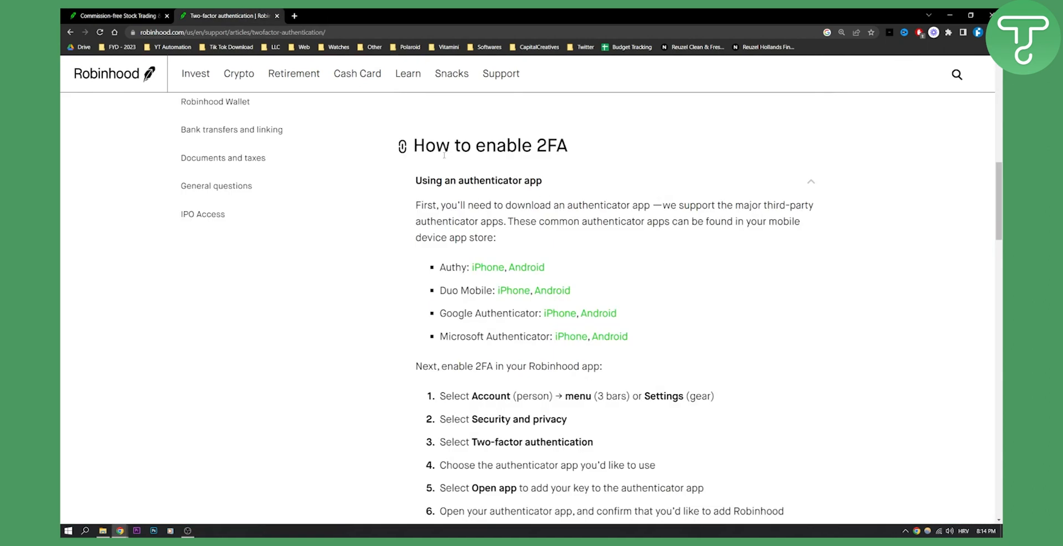
mouse_move(443, 154)
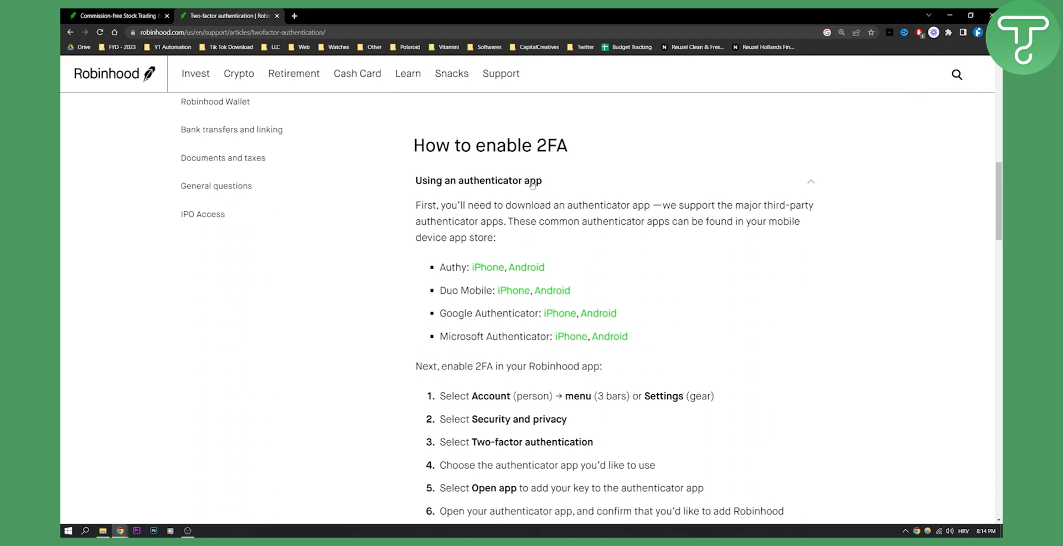
mouse_move(524, 203)
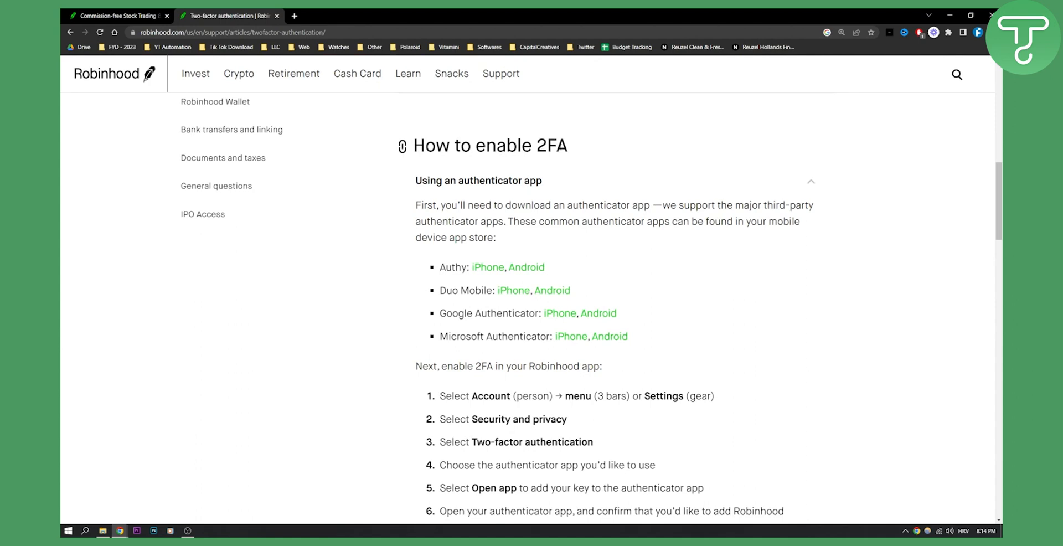
Scroll to the nine authenticator app steps, briefly highlighting 'Security and privacy'
scroll("down", 3)
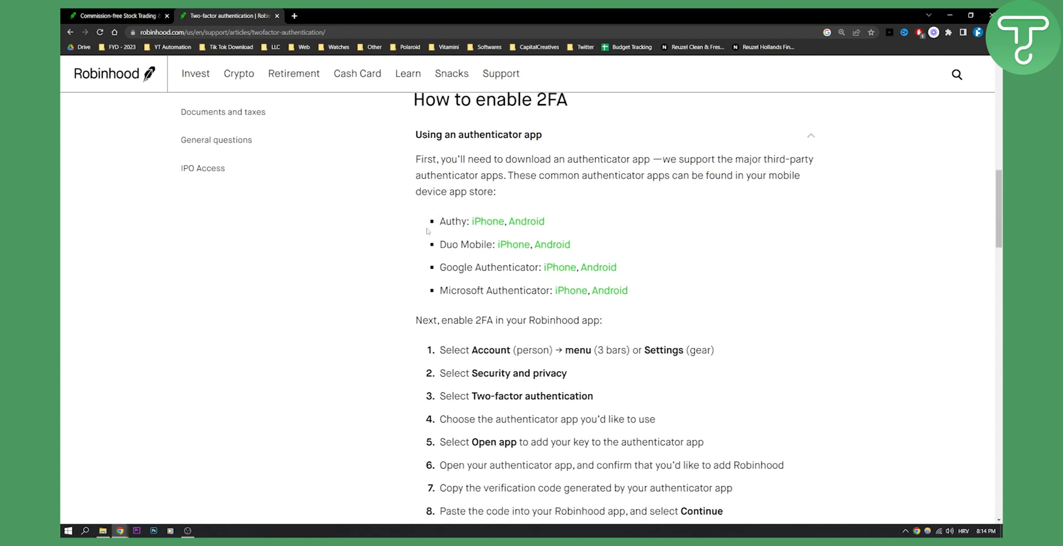
scroll("down", 3)
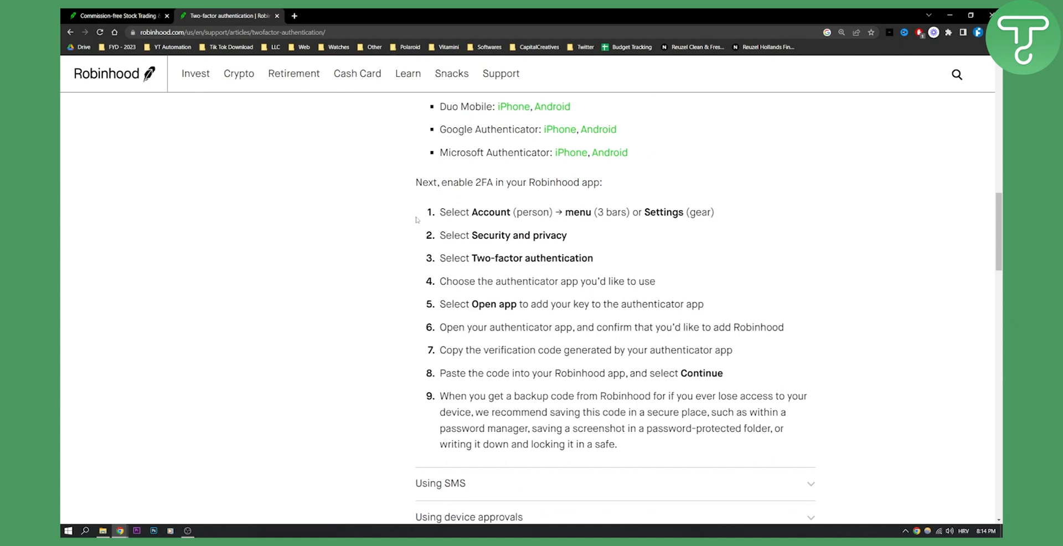
mouse_move(500, 186)
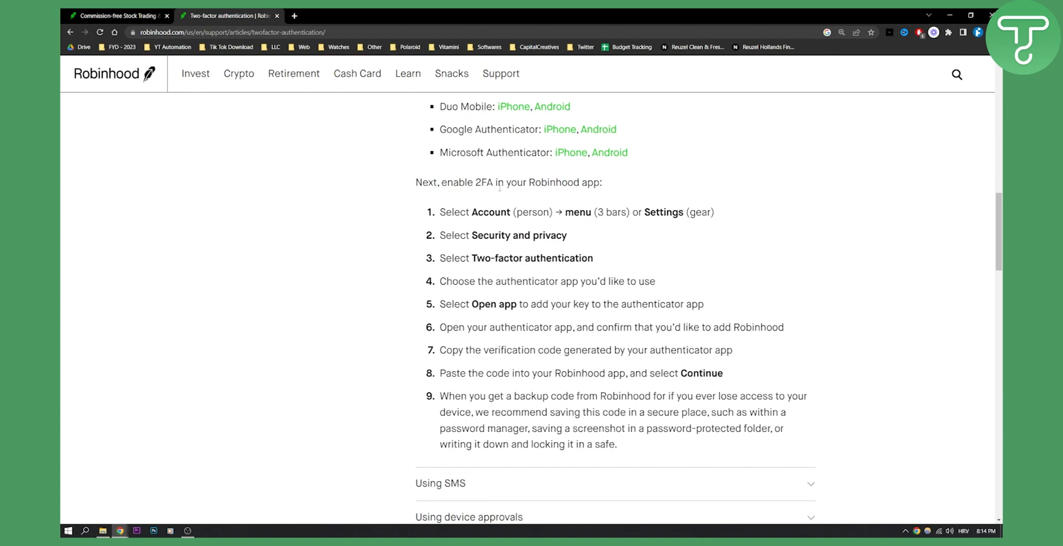
mouse_move(464, 203)
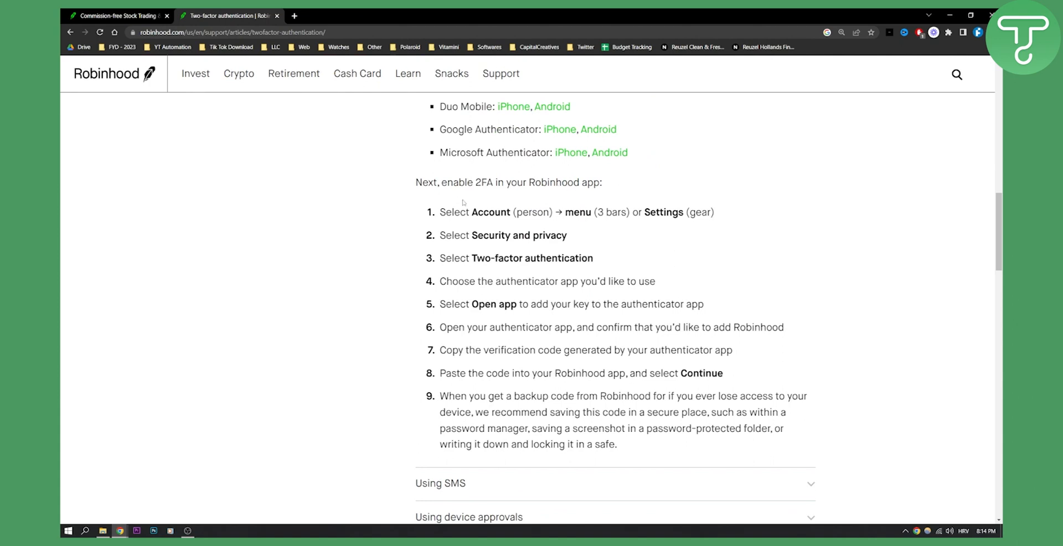
mouse_move(538, 205)
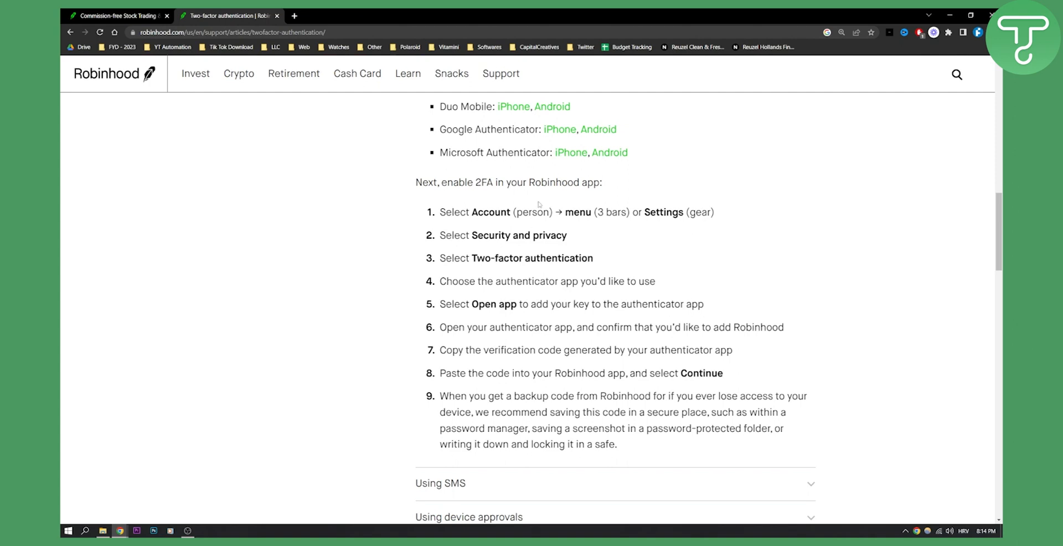
mouse_move(615, 208)
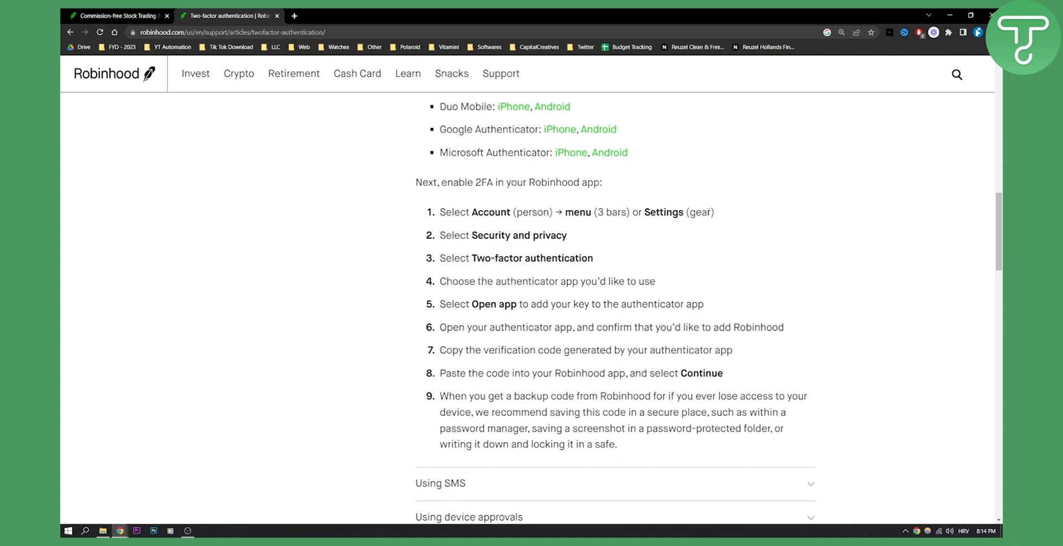
double_click(519, 236)
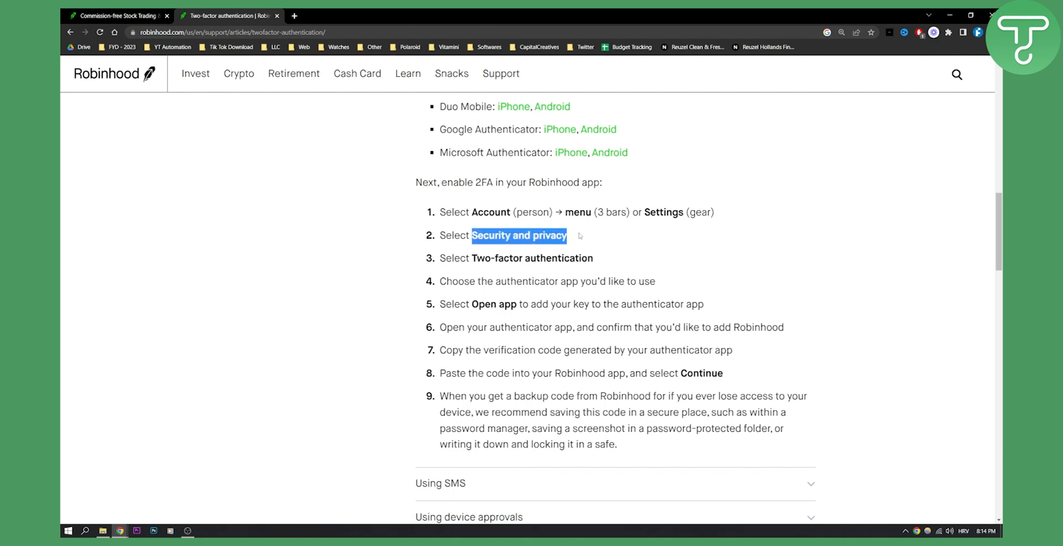
mouse_move(582, 235)
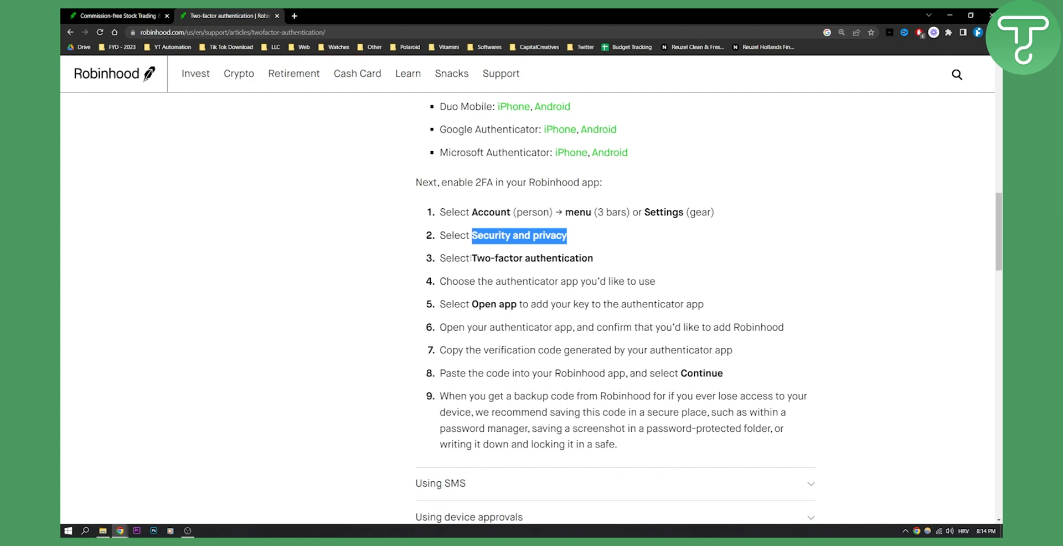
double_click(531, 258)
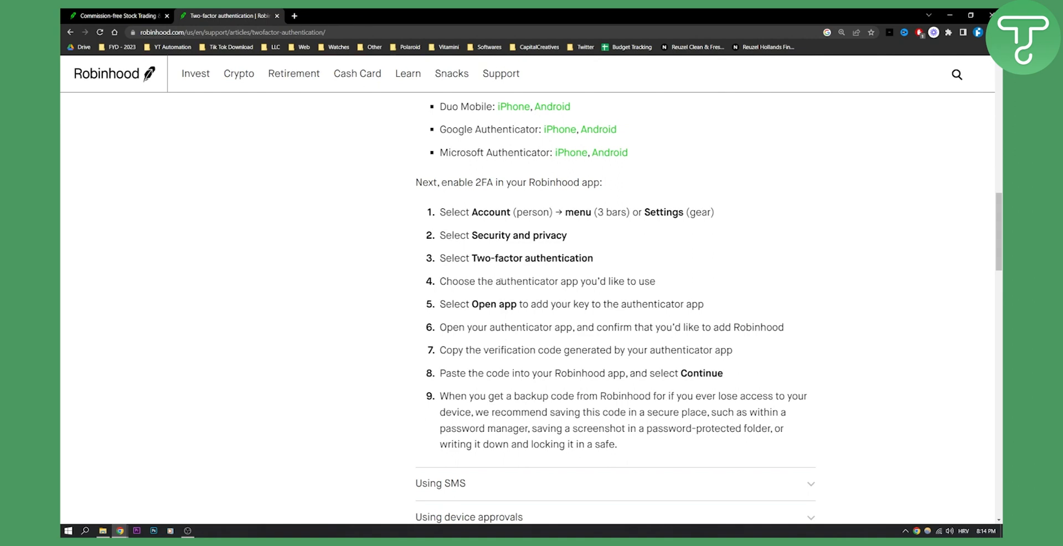
mouse_move(708, 304)
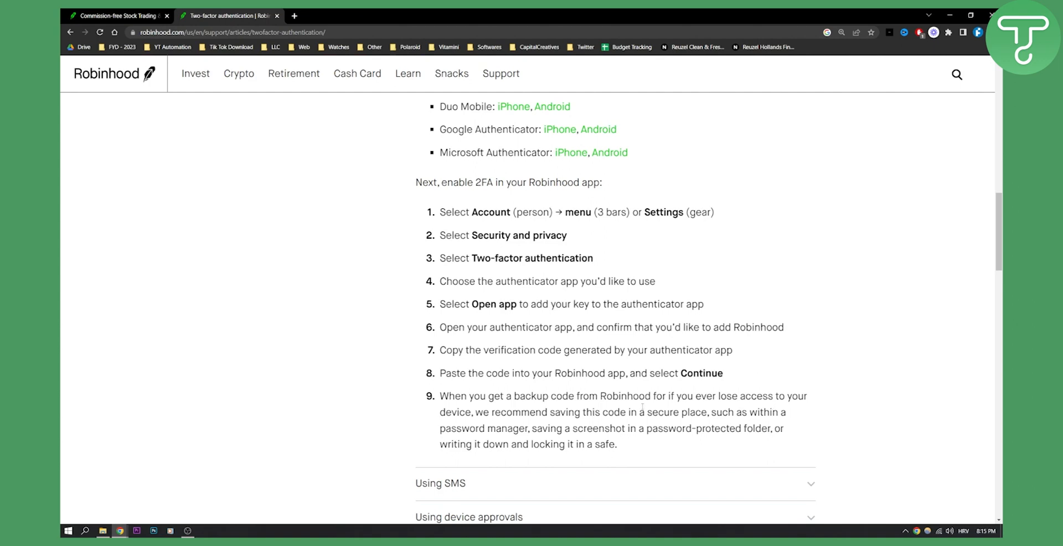
mouse_move(543, 361)
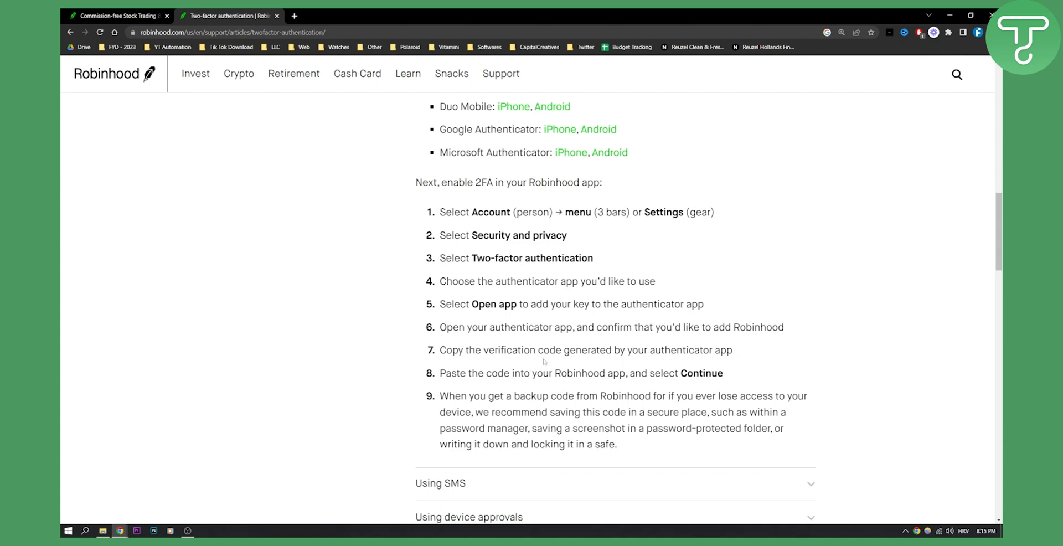
Scroll down to the SMS, device approvals and 'Logging in or making changes with 2FA' sections
scroll("down", 3)
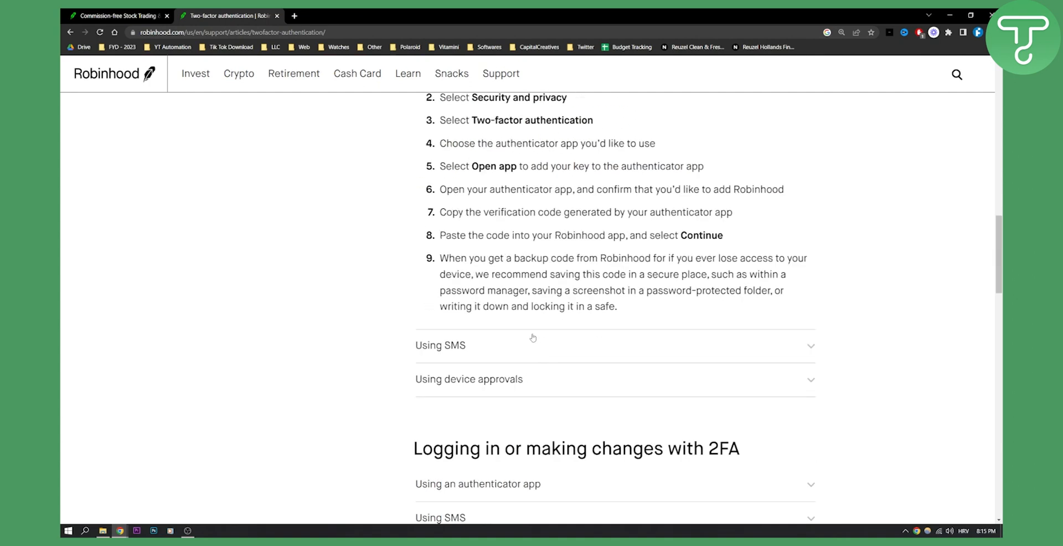
mouse_move(453, 357)
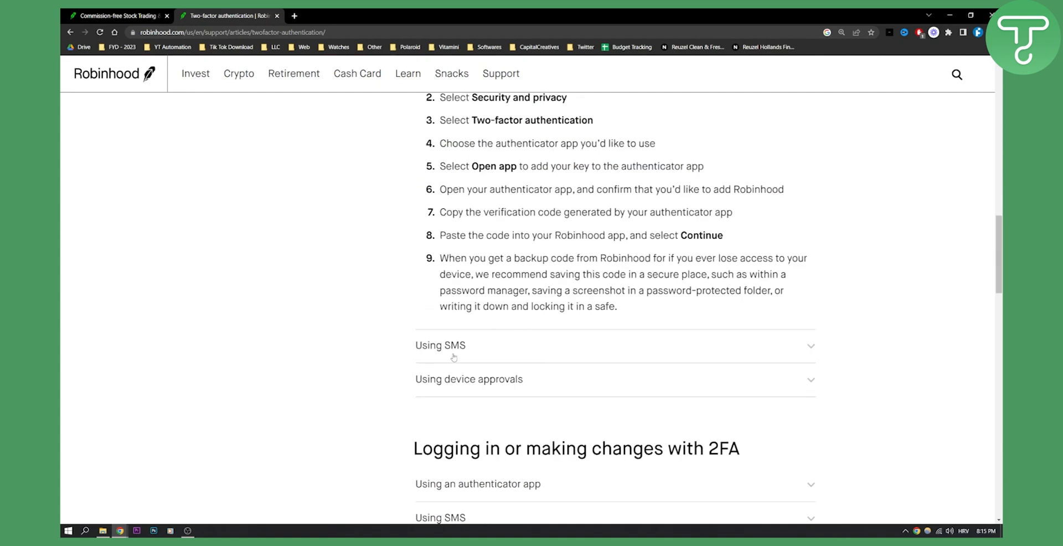
mouse_move(377, 359)
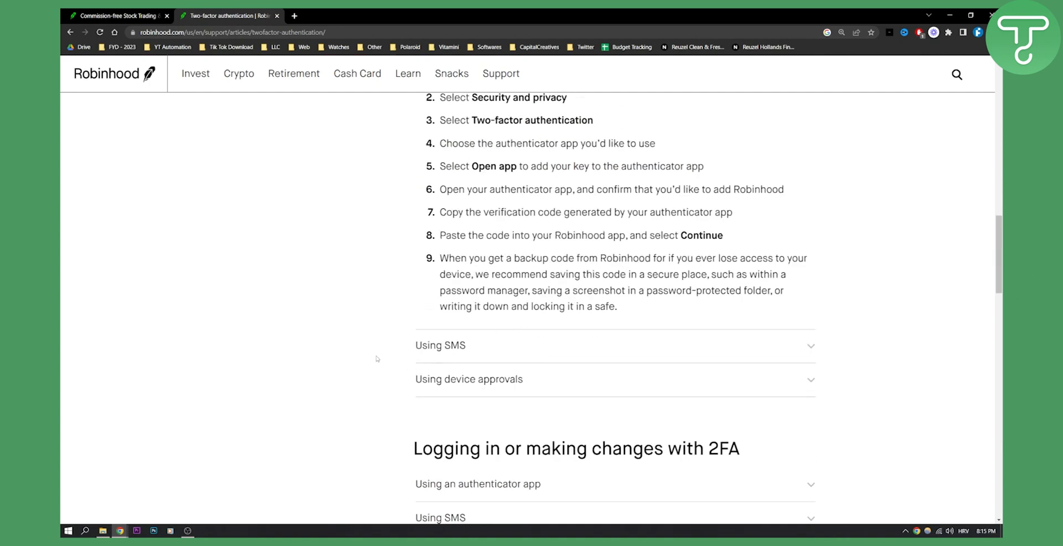